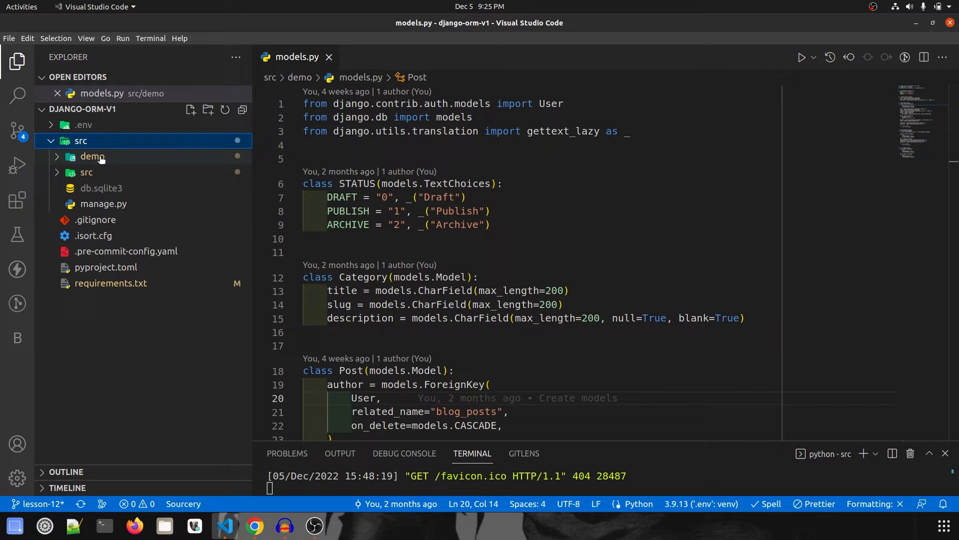
- Expand the src/demo folder and bring up requirements.txt with the Django, DRF, Pillow and pymysql pins
click(92, 156)
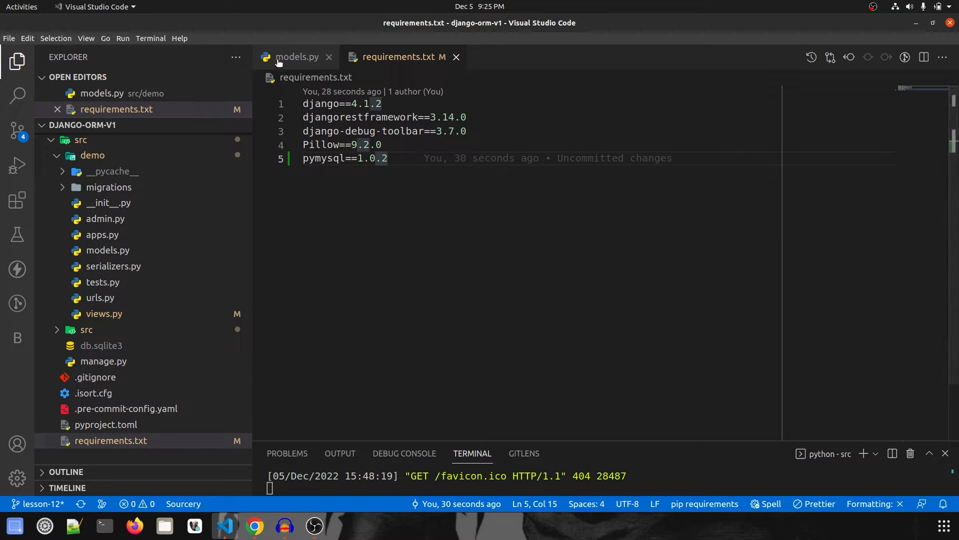
mouse_move(298, 56)
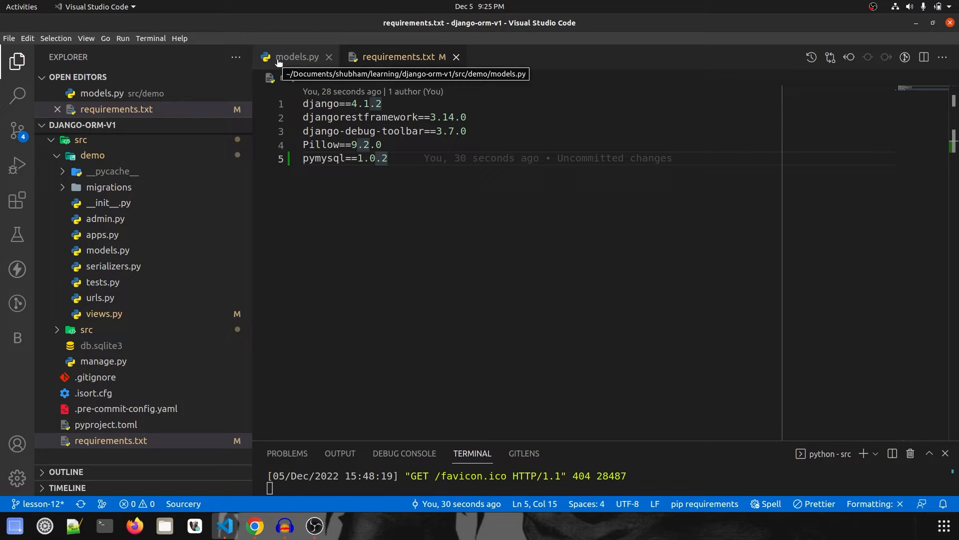
- Review the Category, Post, Comment and Like model definitions in models.py
click(298, 56)
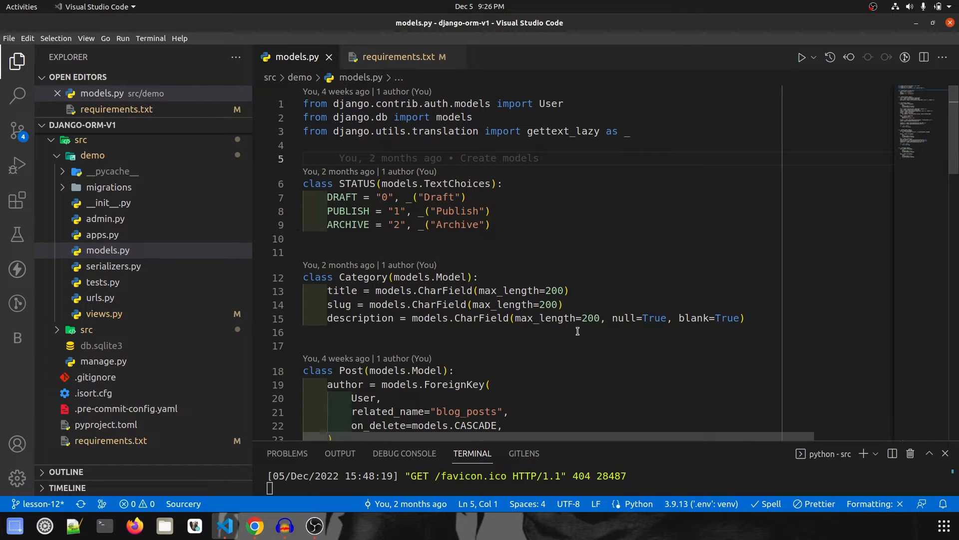
mouse_move(541, 328)
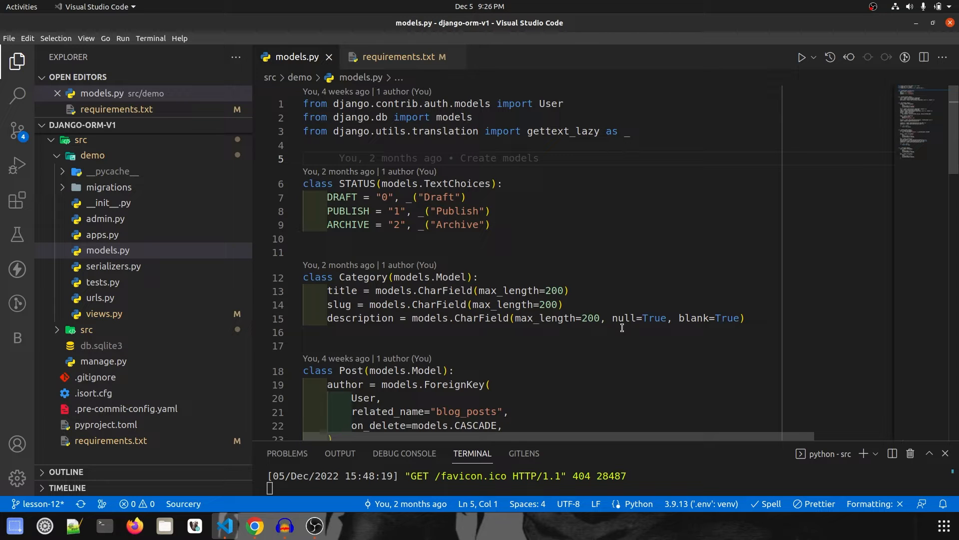
mouse_move(431, 358)
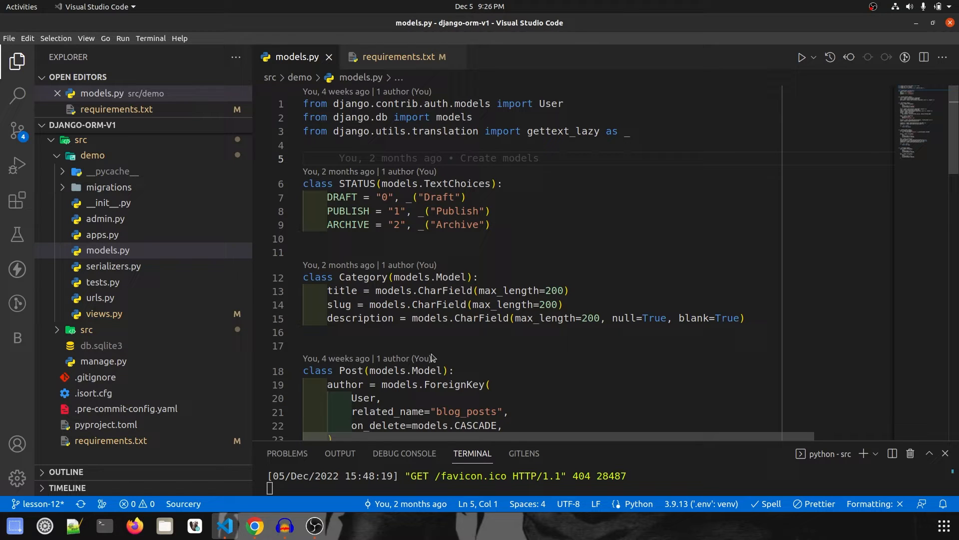
scroll(down, 3)
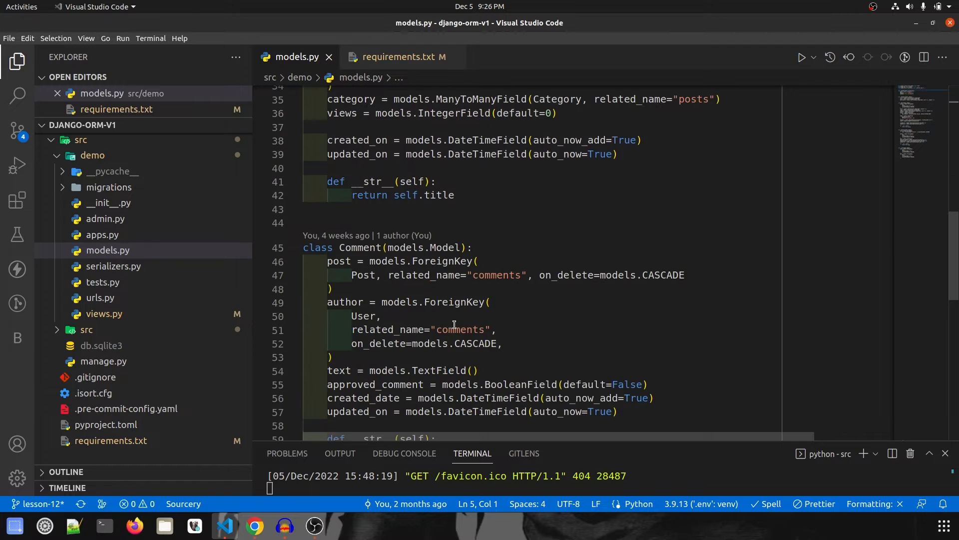
scroll(down, 3)
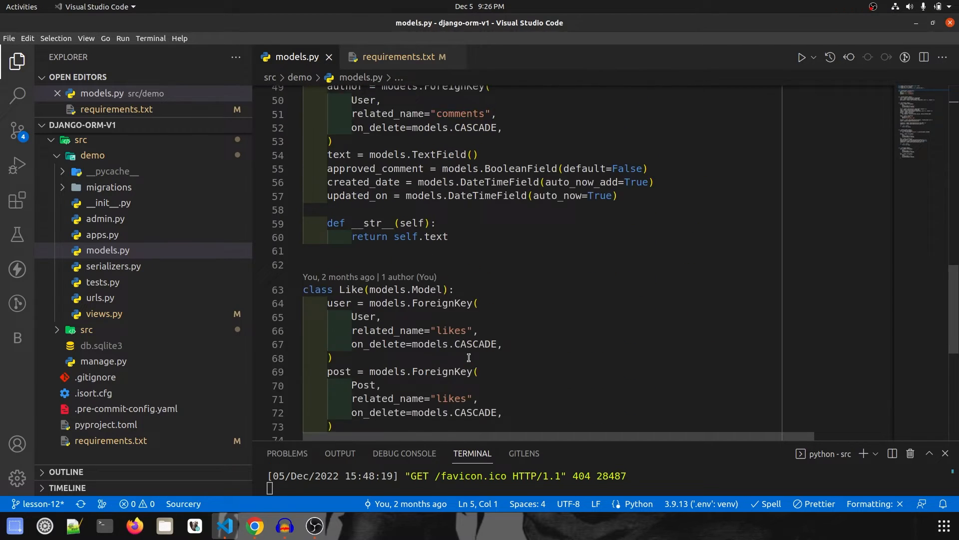
scroll(up, 3)
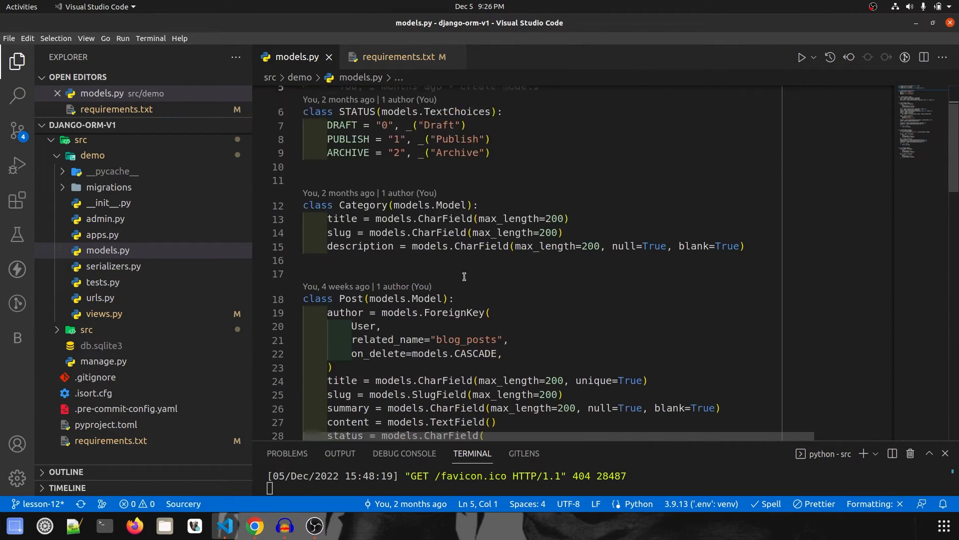
scroll(up, 3)
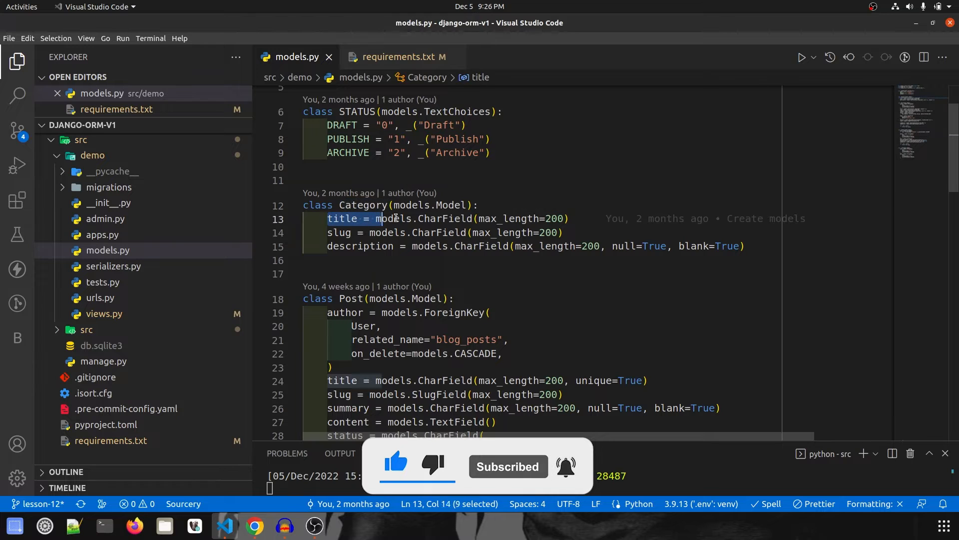
click(360, 246)
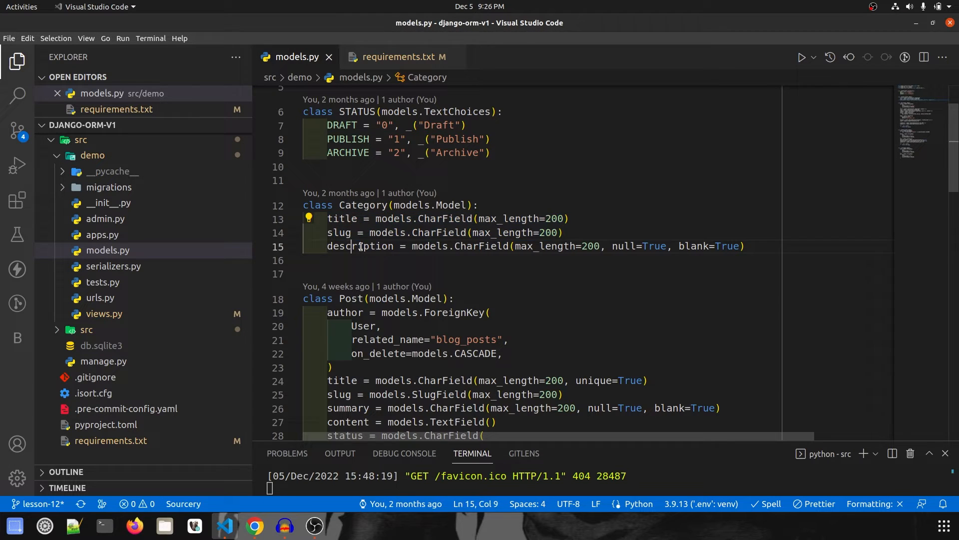
scroll(down, 3)
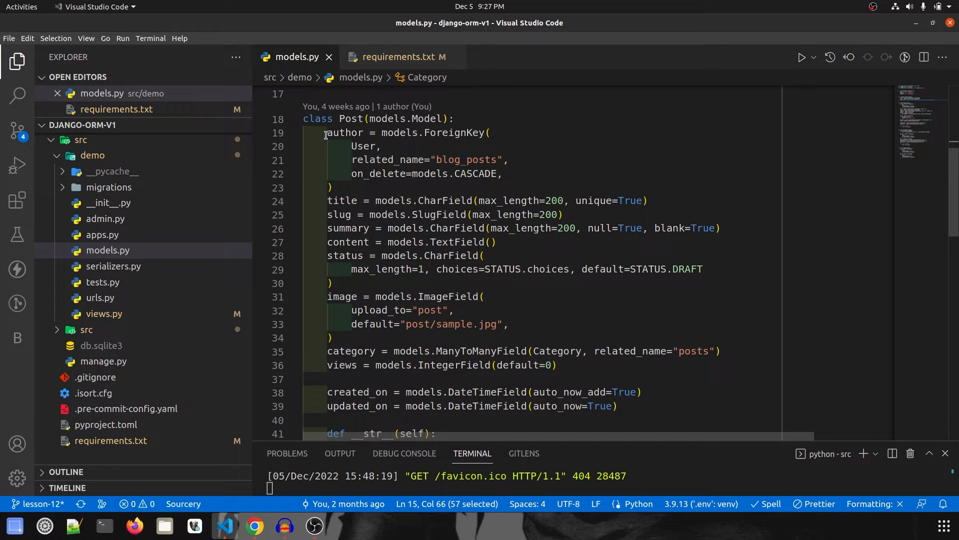
drag(325, 133, 329, 186)
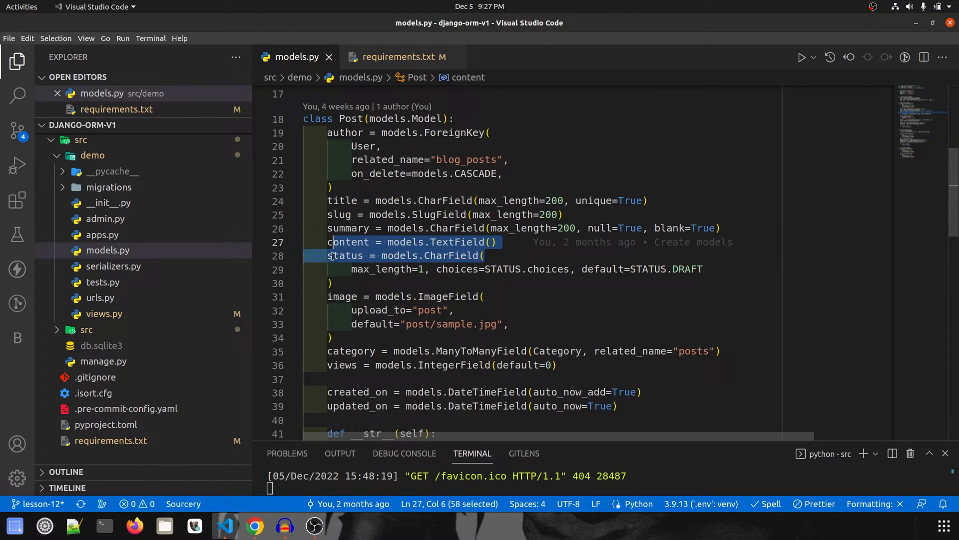
click(346, 256)
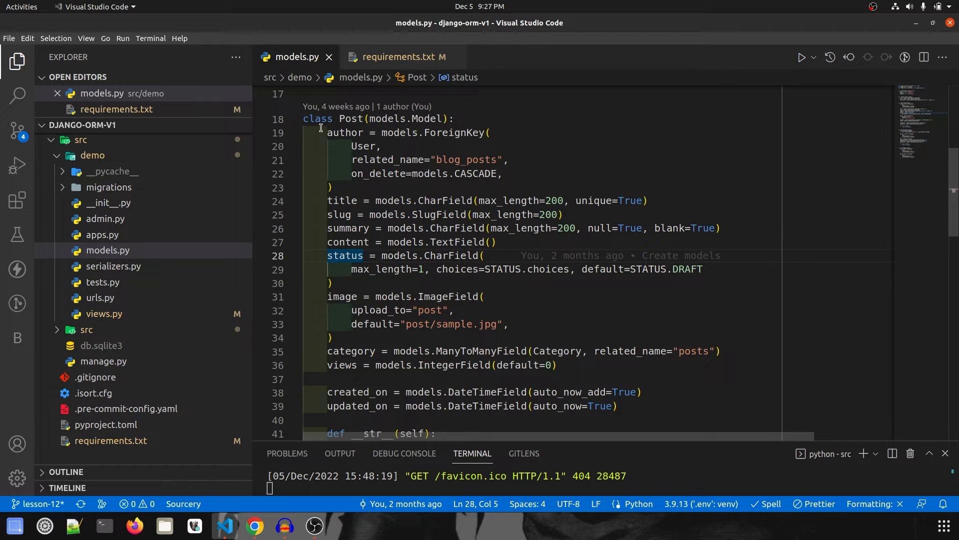
scroll(down, 3)
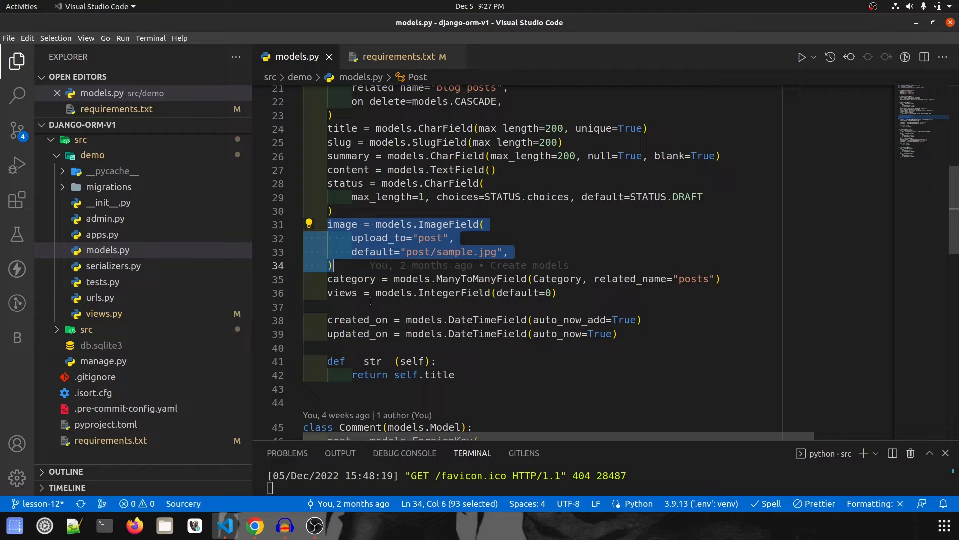
scroll(down, 3)
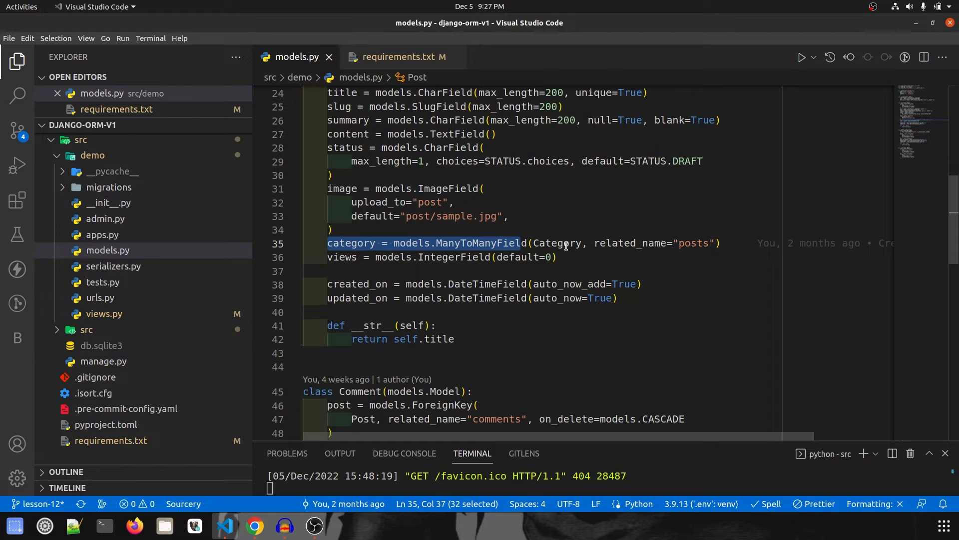
mouse_move(695, 297)
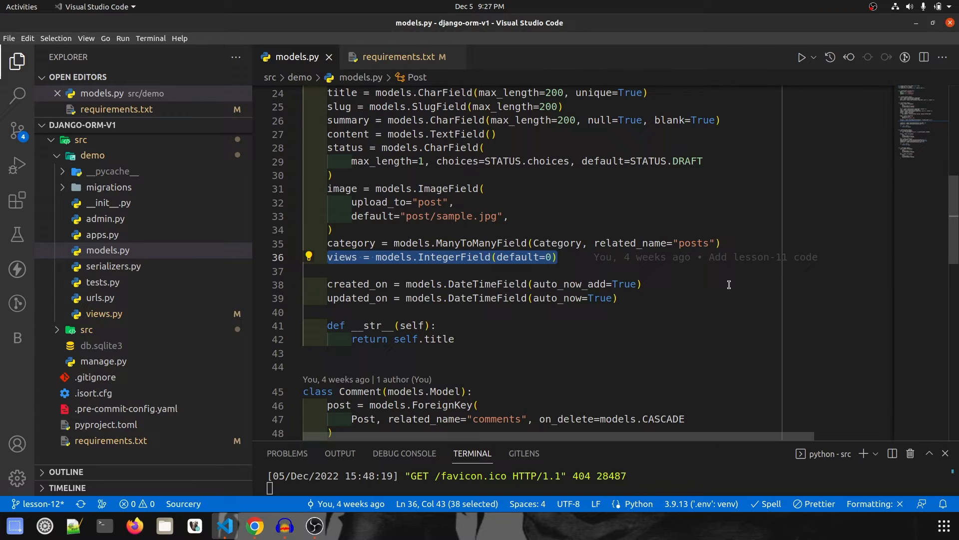
scroll(down, 3)
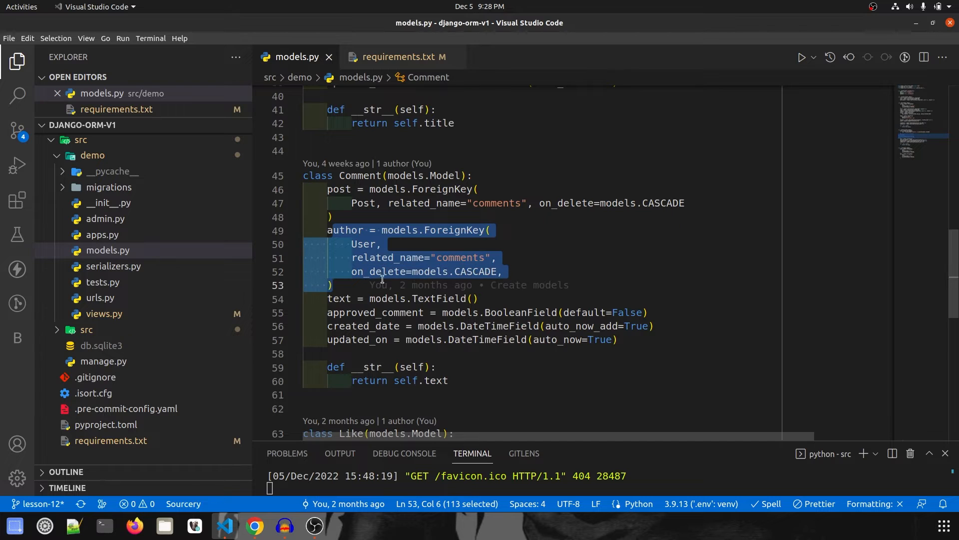
mouse_move(481, 298)
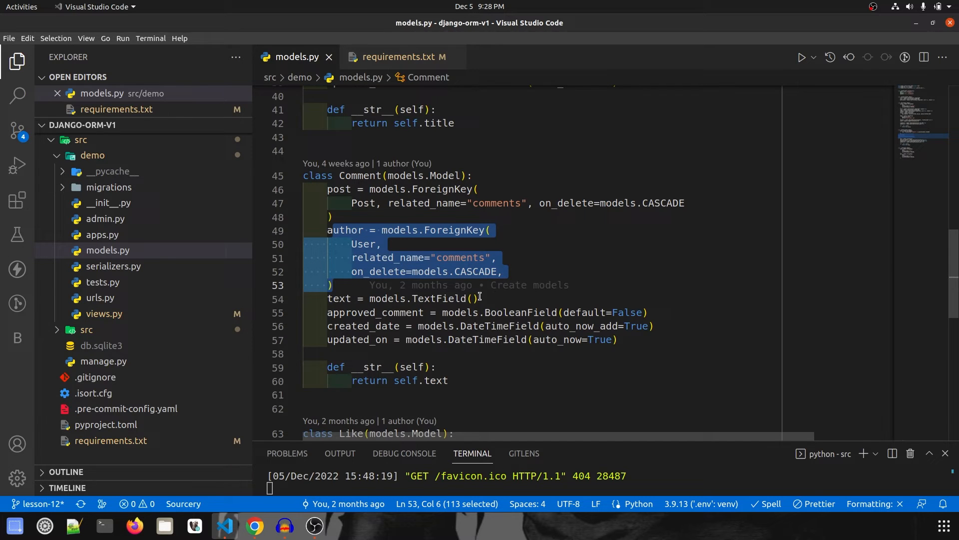
- Highlight the Like model's user and post foreign key fields
scroll(down, 3)
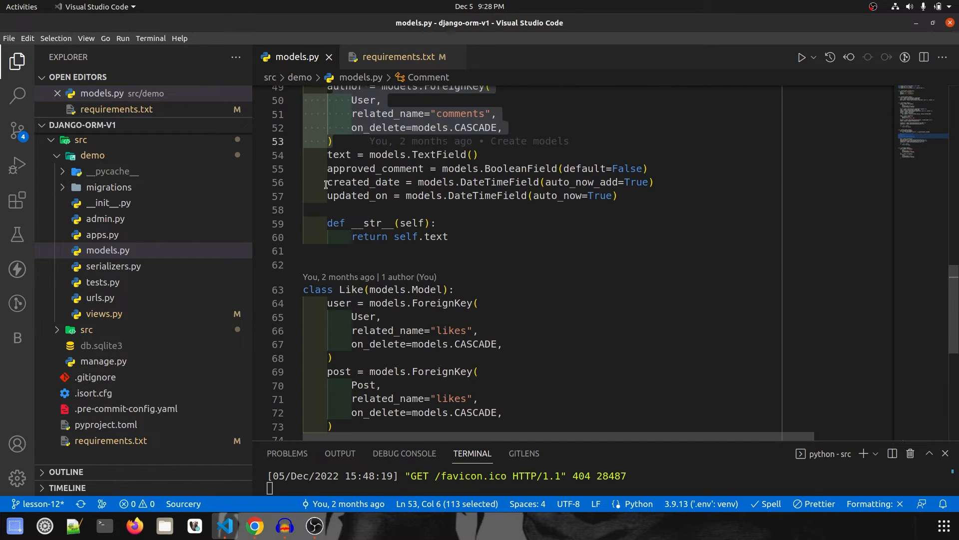
double_click(375, 168)
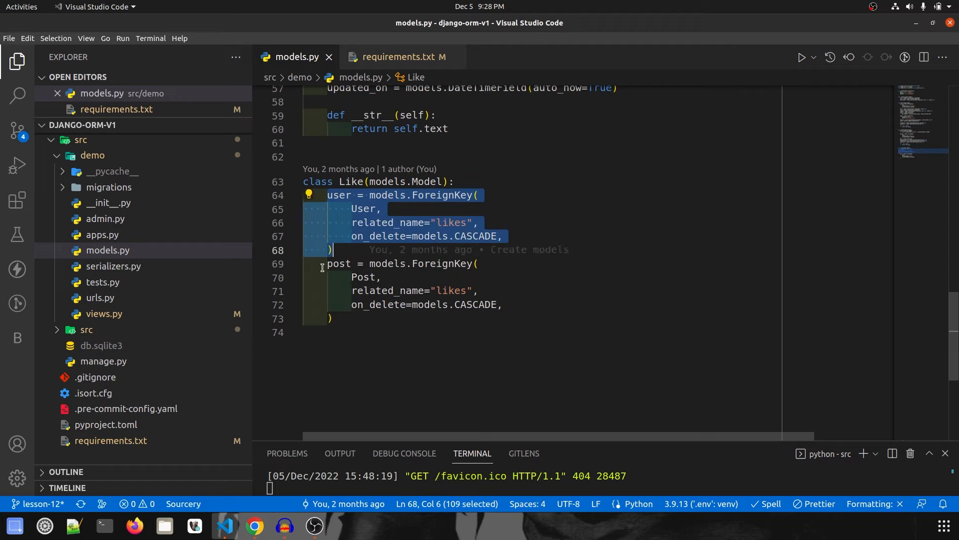
click(344, 329)
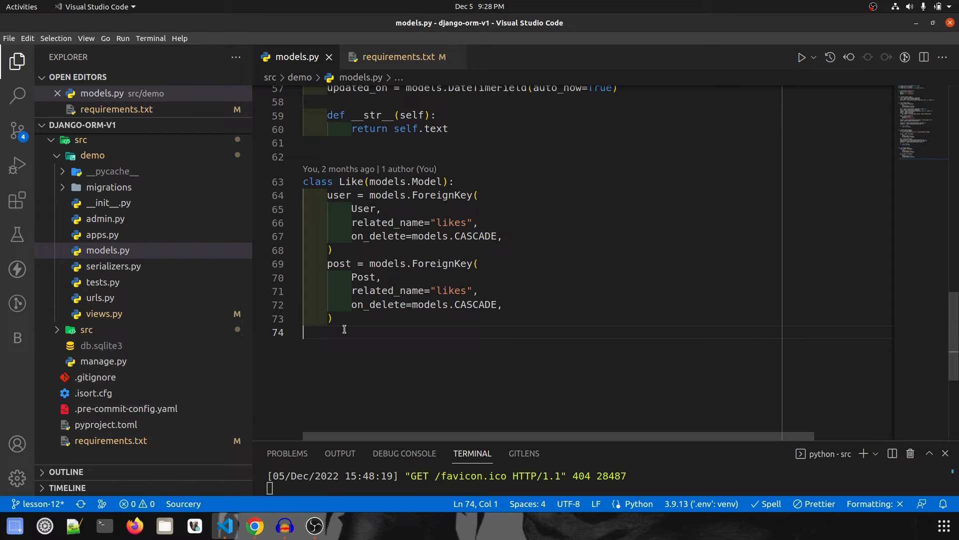
mouse_move(380, 268)
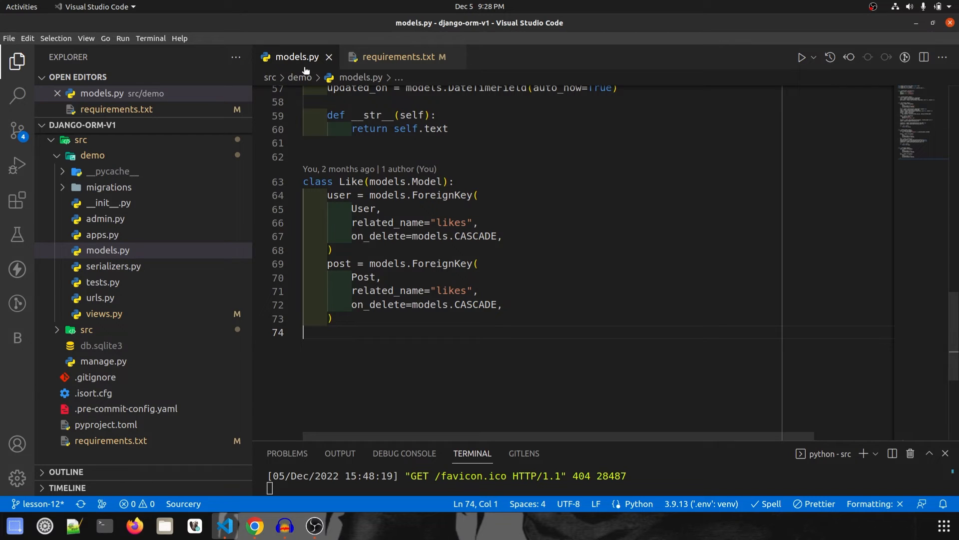
- Show admin.py registering Post, Comment, Like and Category, then the repository in the browser
click(105, 218)
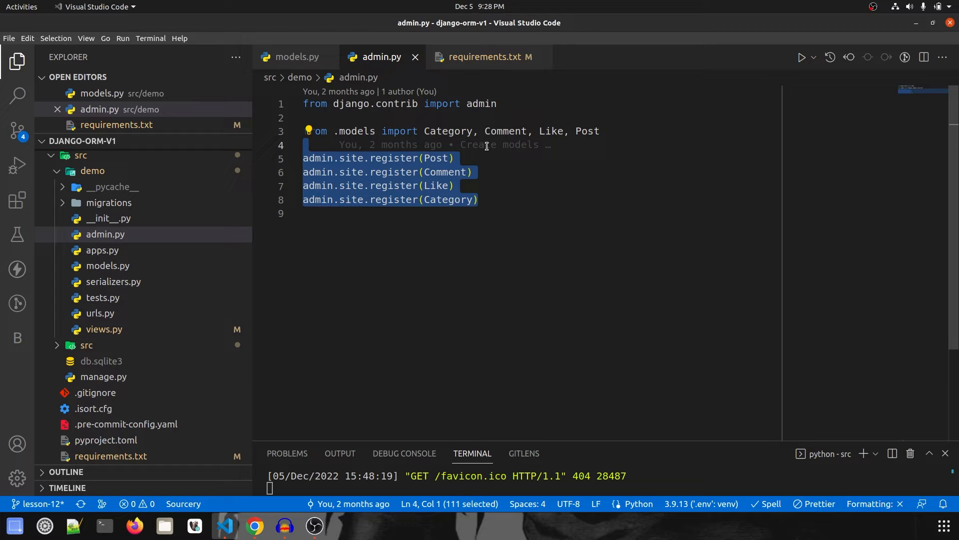
click(255, 525)
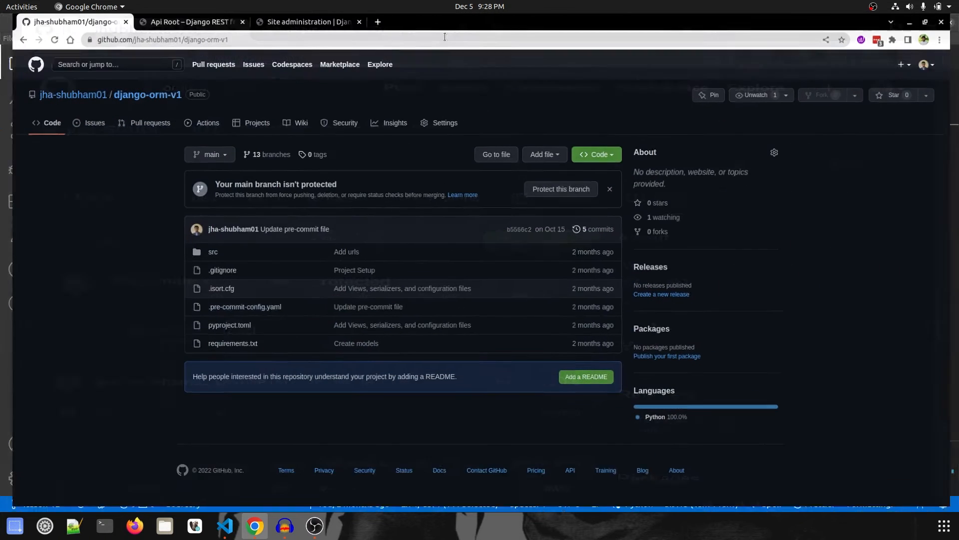
- Leave the Django admin site for the jha-shubham01/django-orm-v1 GitHub repository page
click(303, 21)
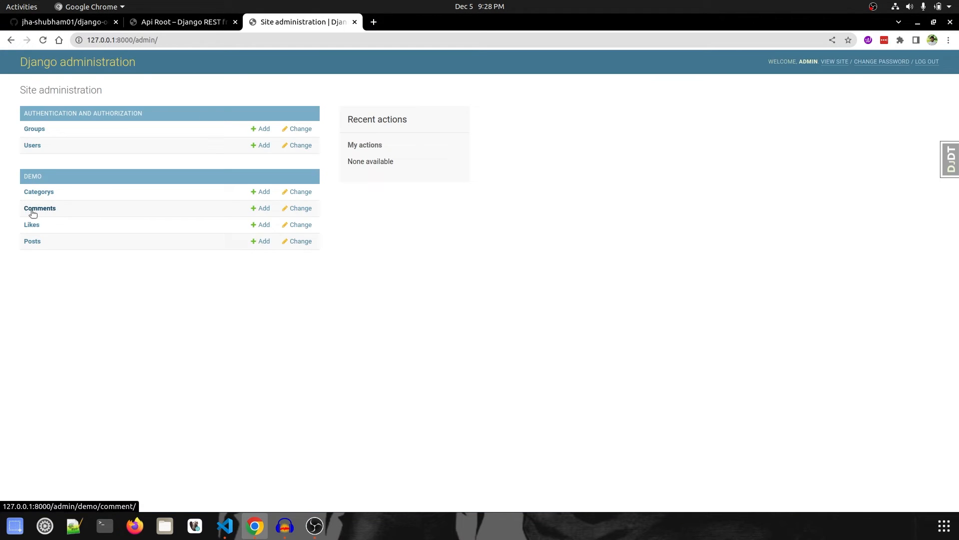
mouse_move(58, 29)
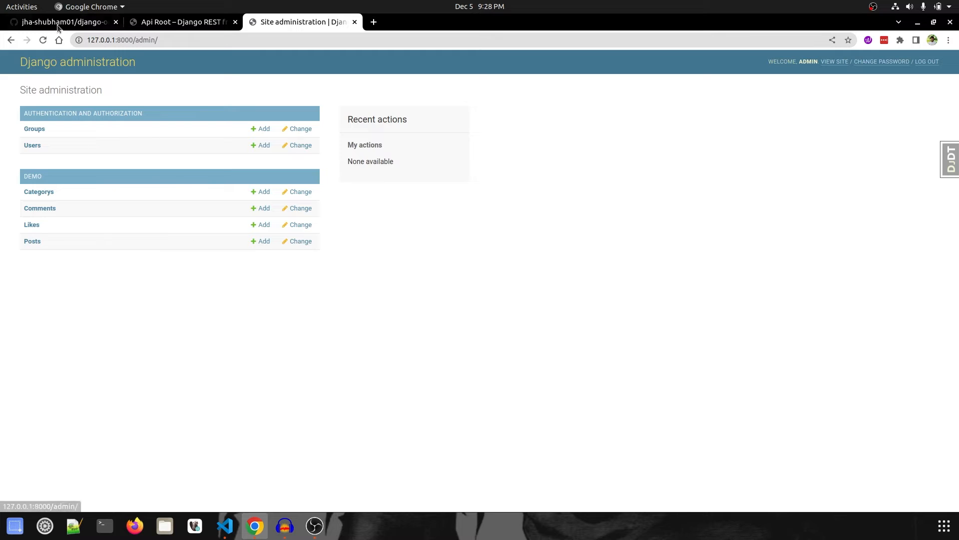
click(61, 21)
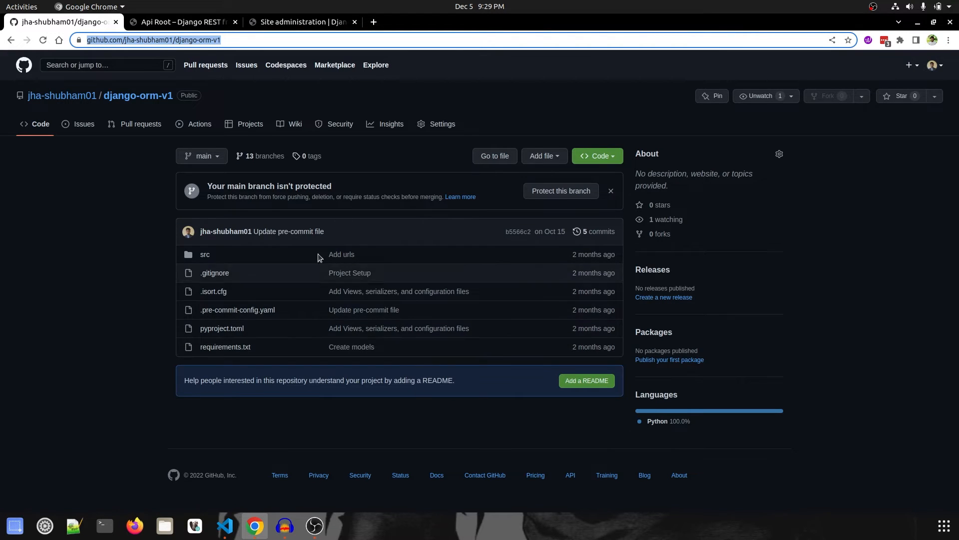
- Show admin.py, urls.py and the whole of serializers.py for the demo app
click(225, 524)
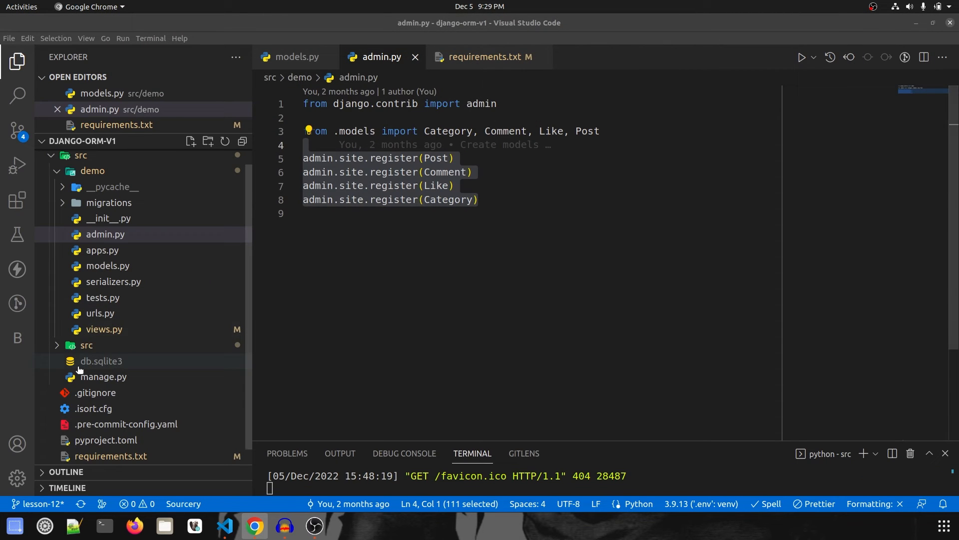
click(100, 329)
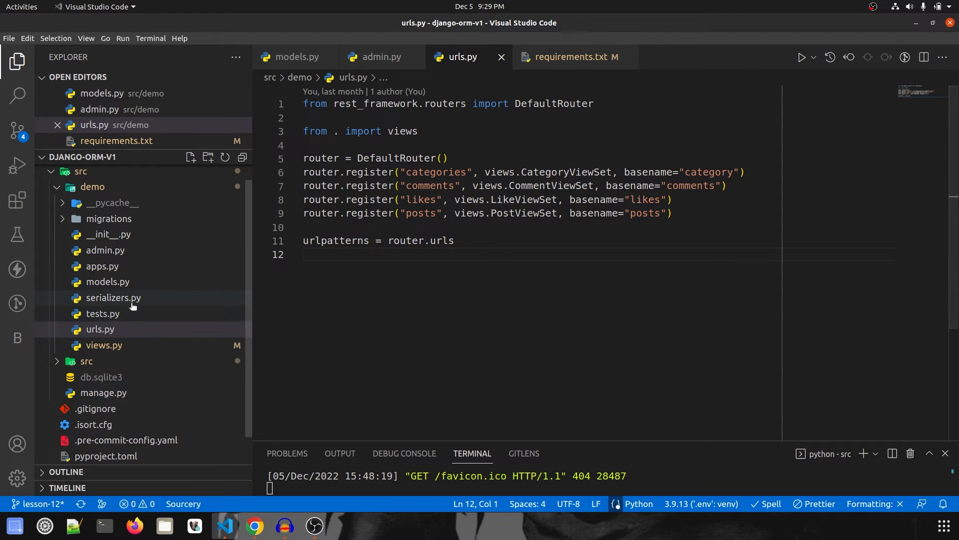
click(113, 297)
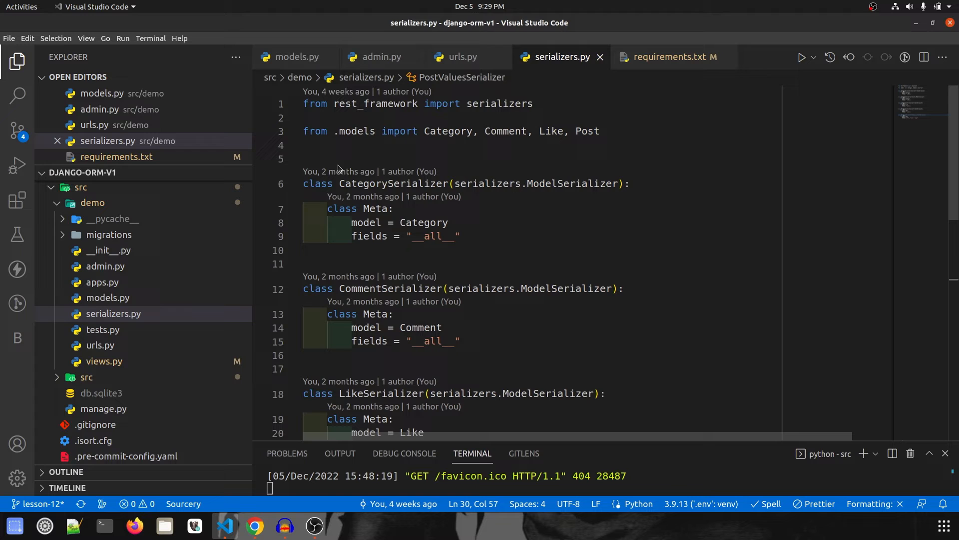
key(ctrl+a)
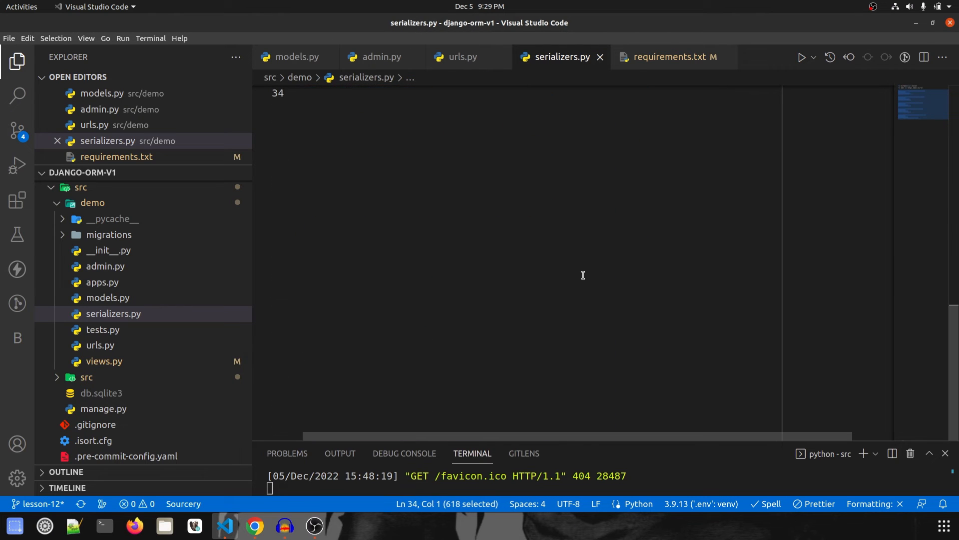
- Review views.py and urls.py, then the browsable API root with its four endpoints
click(104, 361)
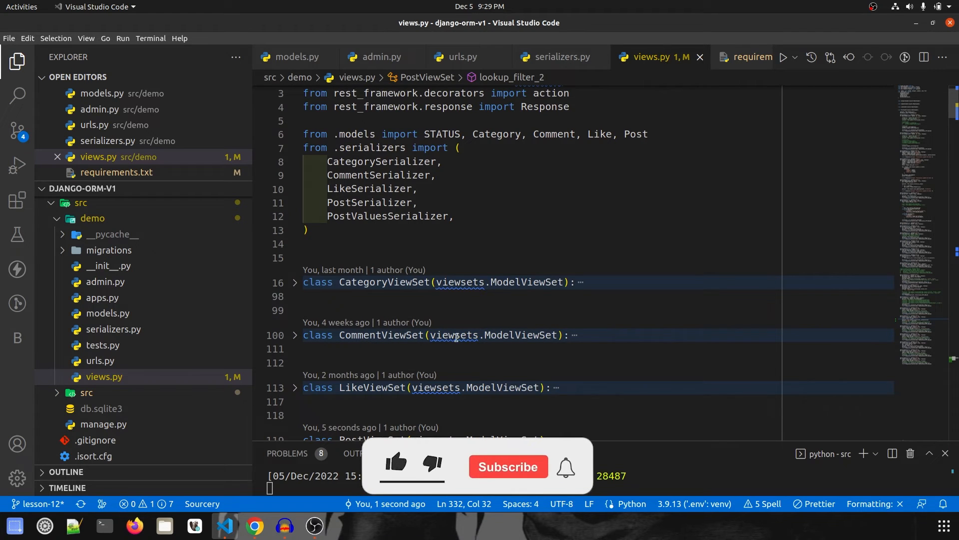
scroll(down, 3)
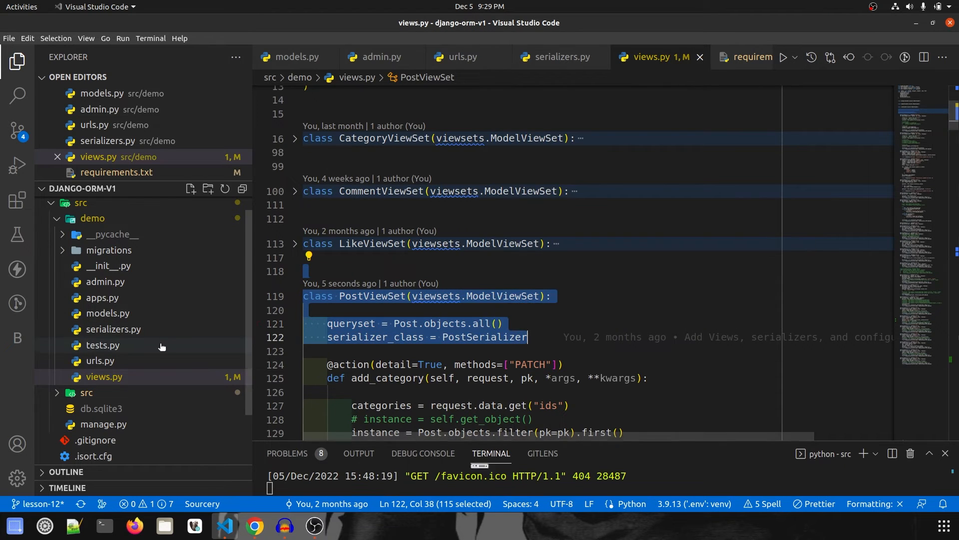
click(463, 57)
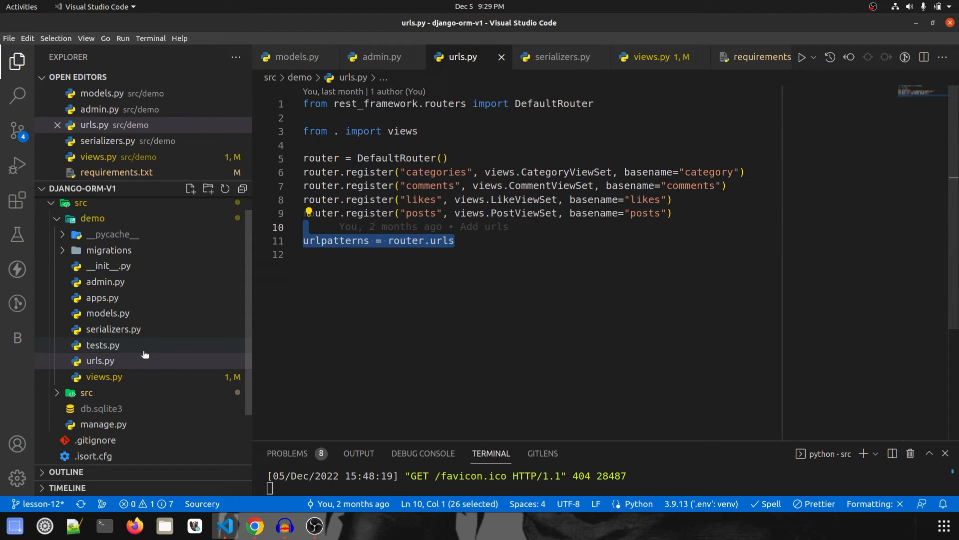
click(254, 526)
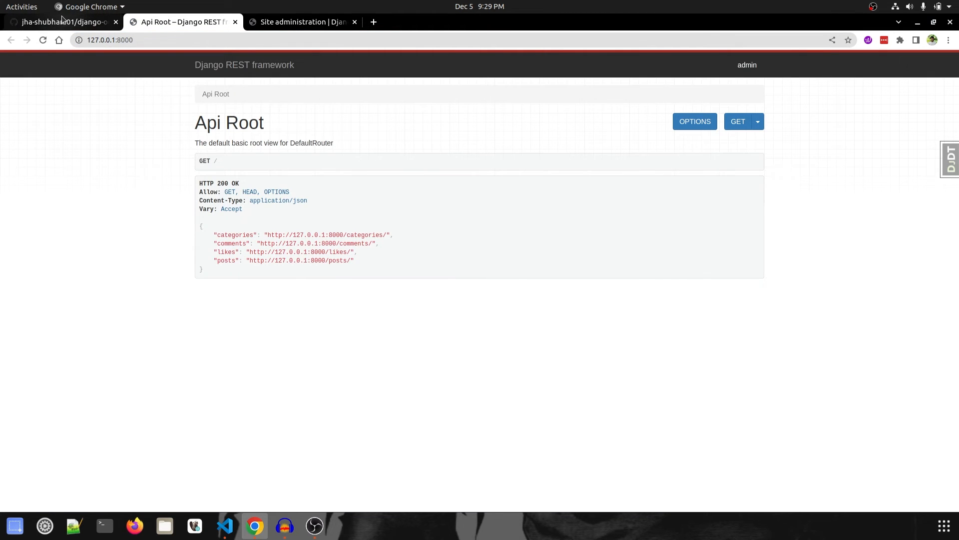
- List the django-orm-v1 repository's branches on GitHub
click(61, 21)
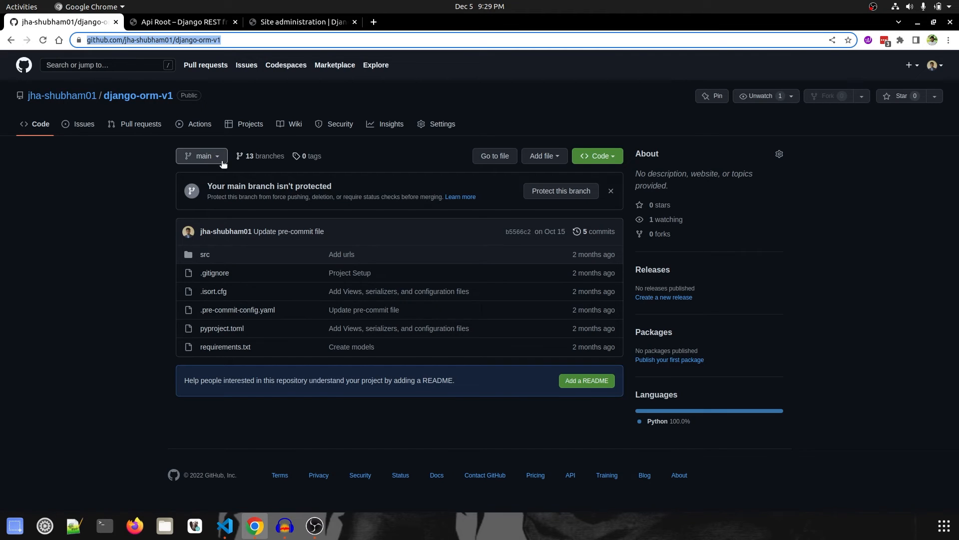
click(201, 156)
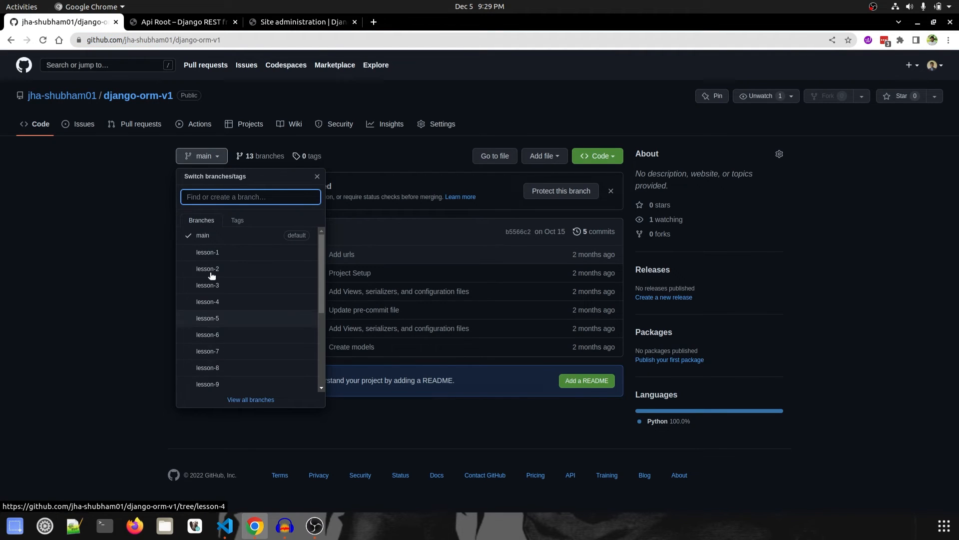
mouse_move(159, 234)
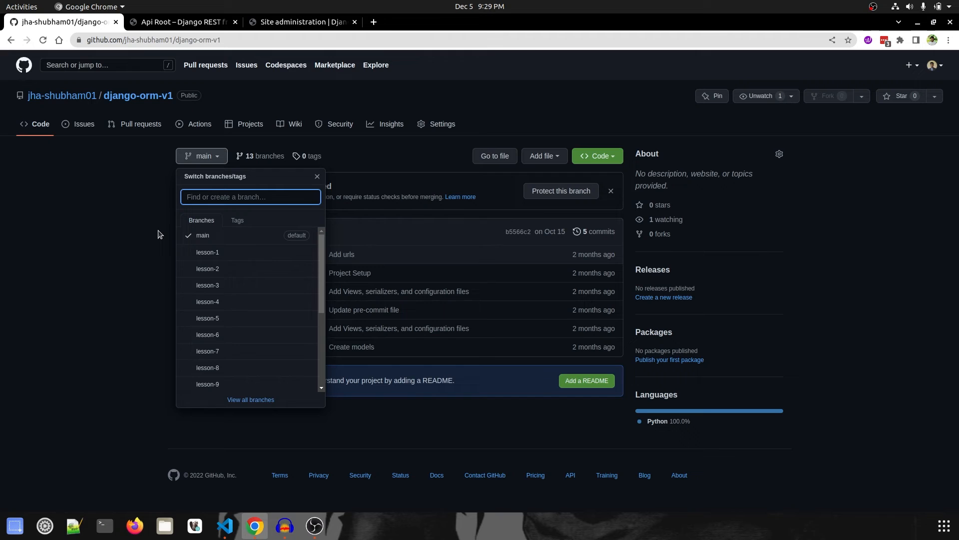
click(317, 176)
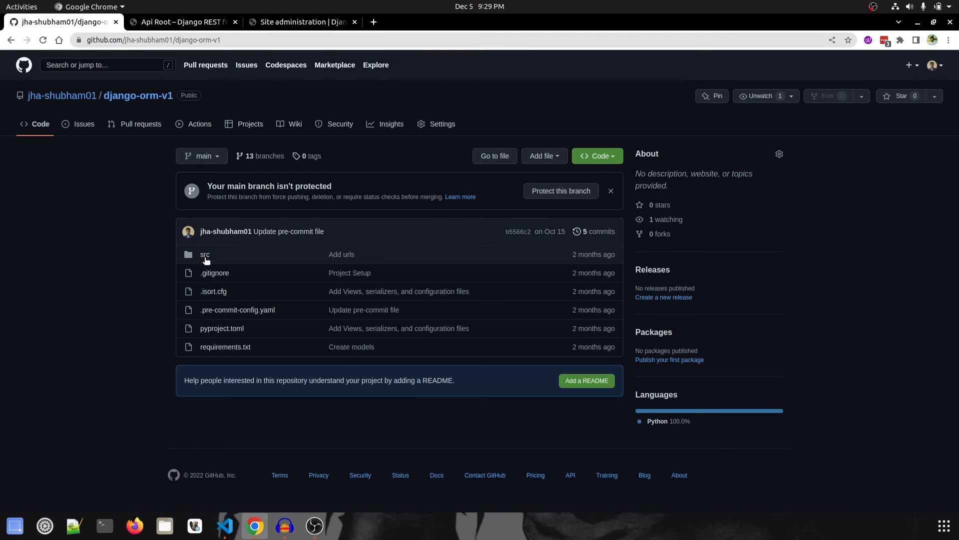
- Browse src/demo/views.py on the main branch showing the four ModelViewSets
click(204, 254)
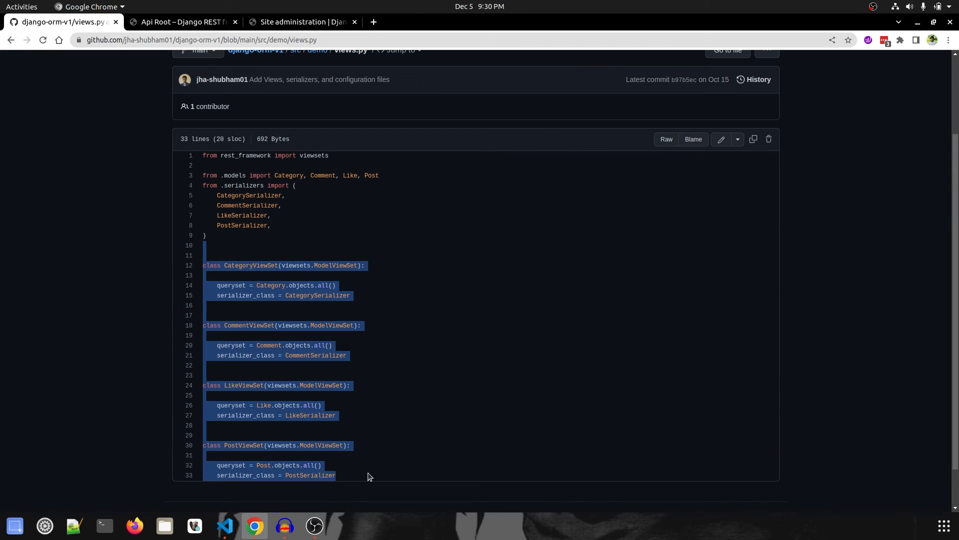
click(456, 433)
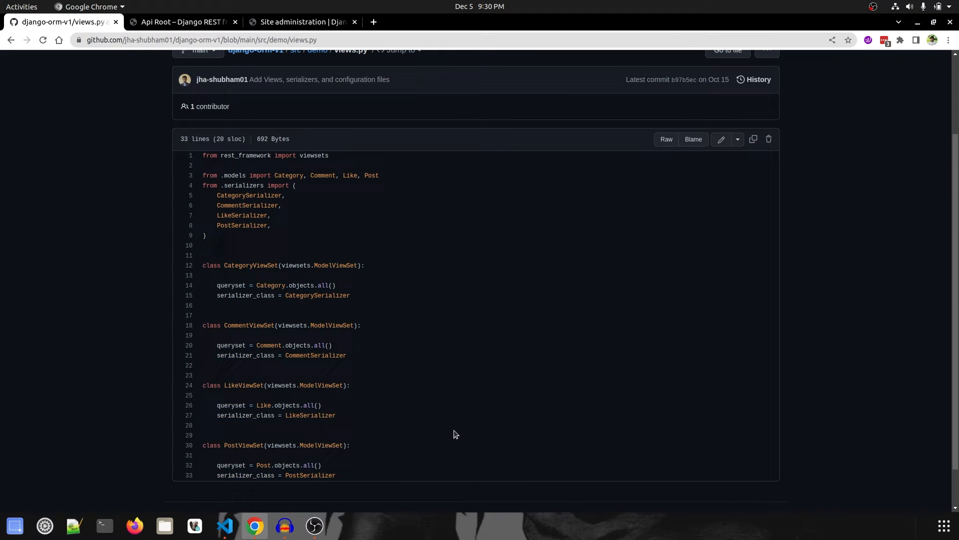
click(225, 530)
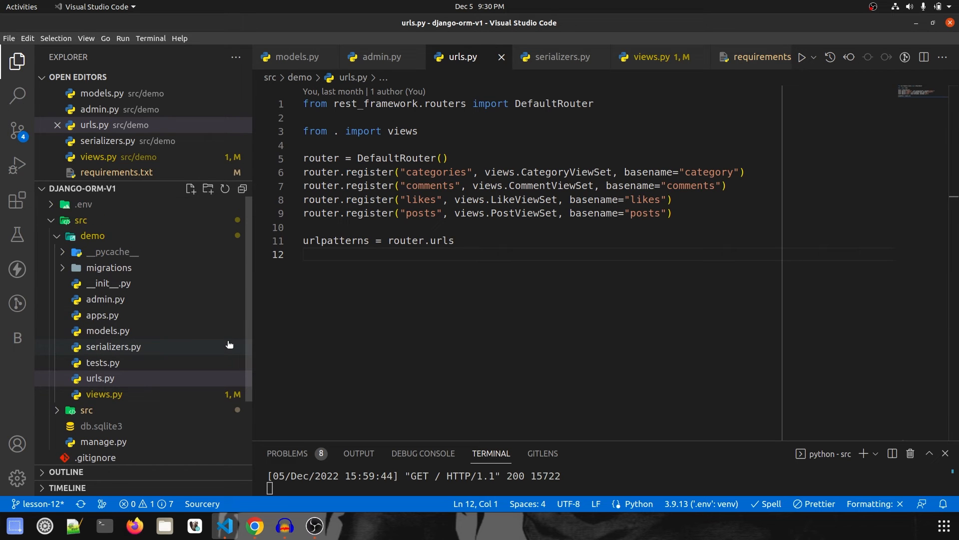
mouse_move(398, 333)
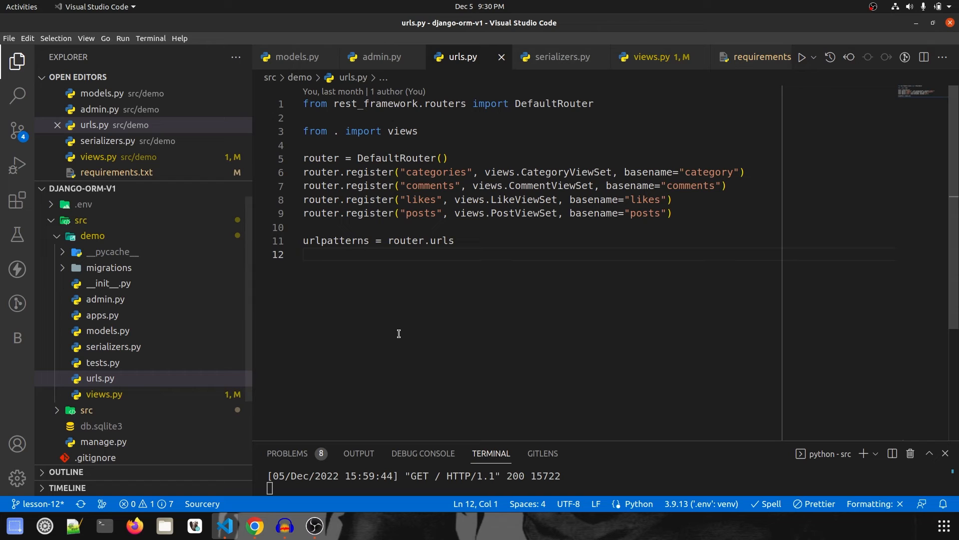
- Show settings.py with the SQLite DATABASES block commented out and the MySQL orm_db config active
click(109, 418)
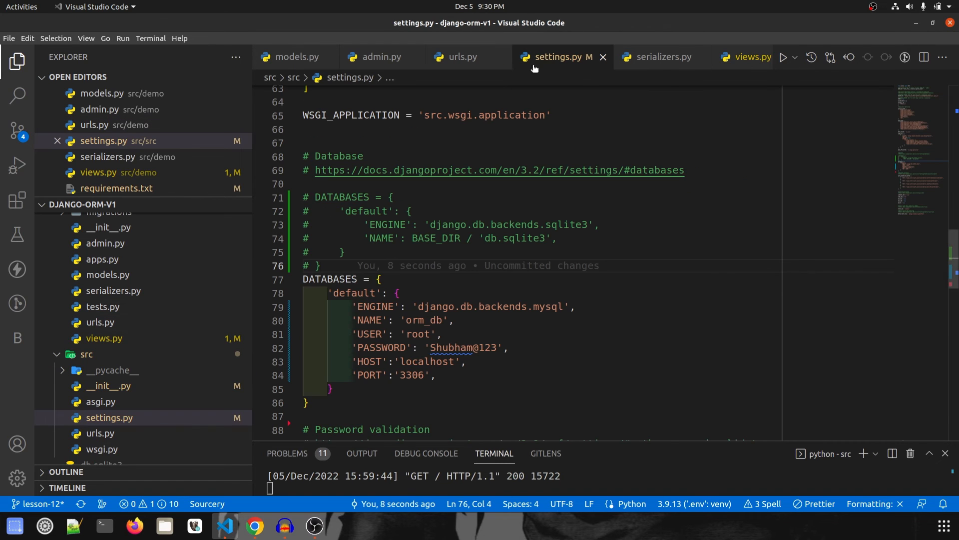
drag(316, 197, 397, 211)
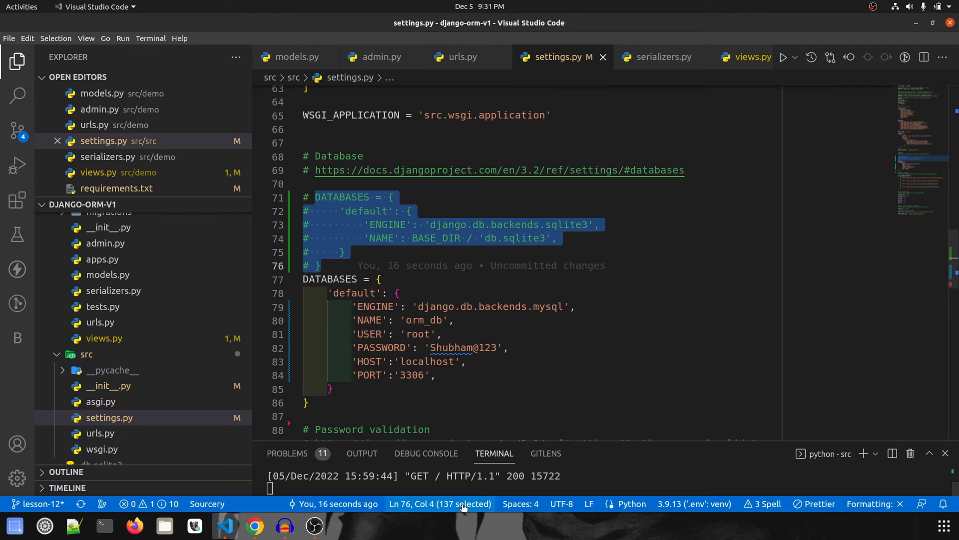
mouse_move(39, 503)
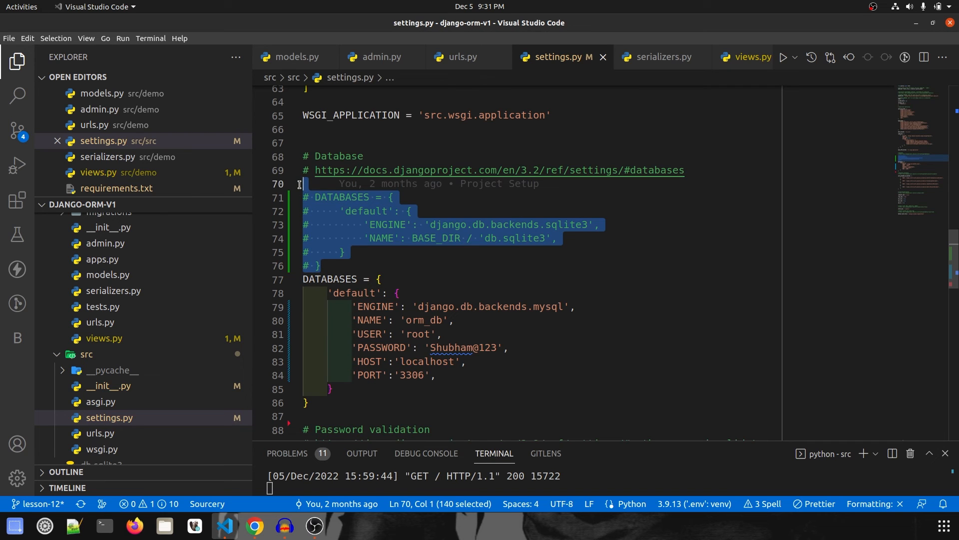
mouse_move(534, 304)
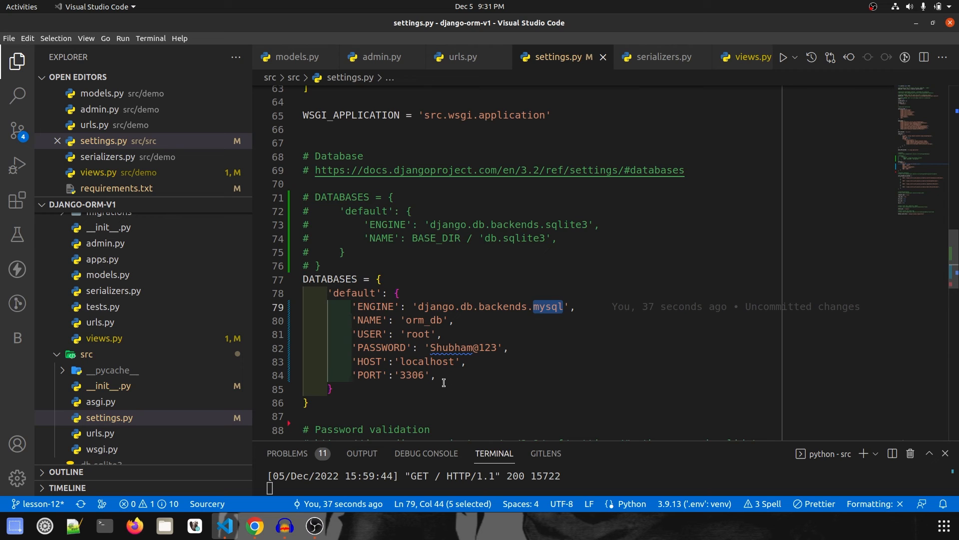
mouse_move(558, 306)
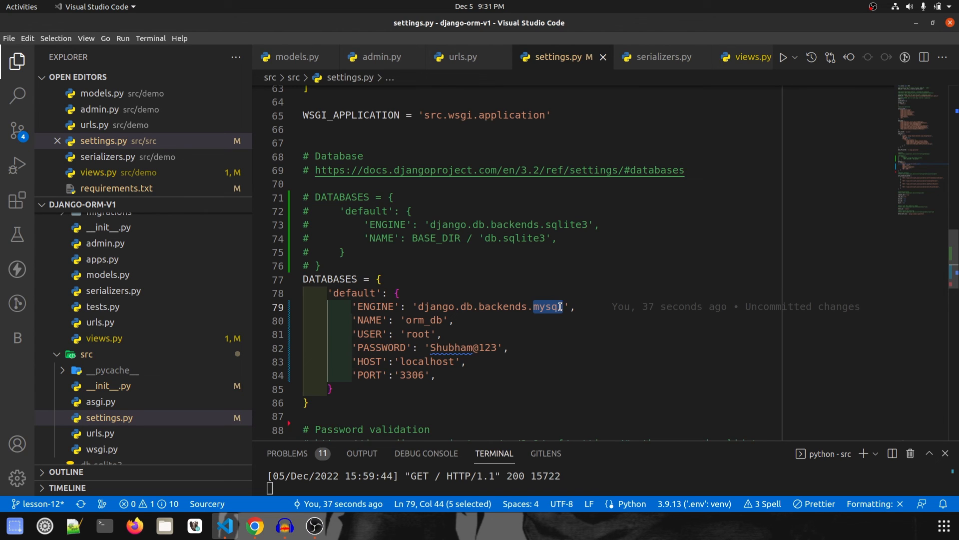
scroll(down, 3)
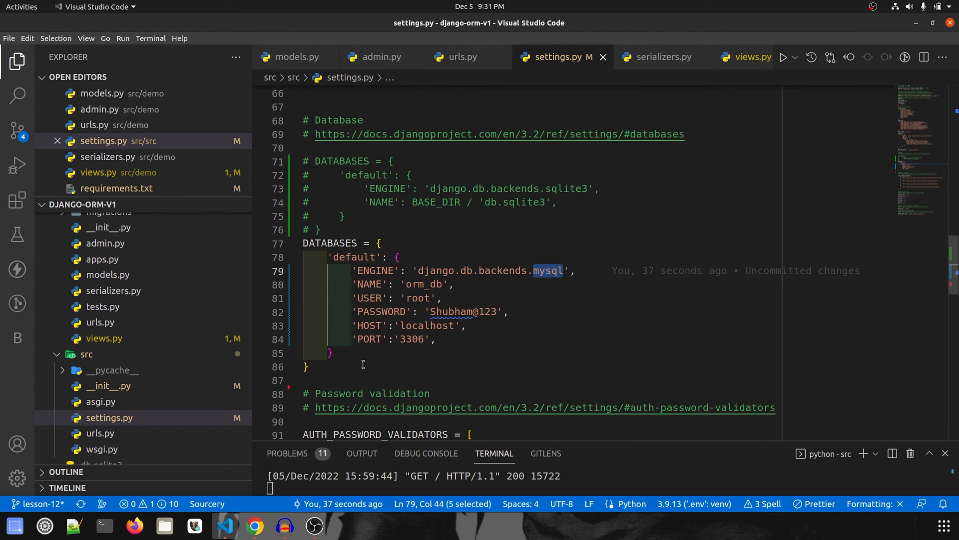